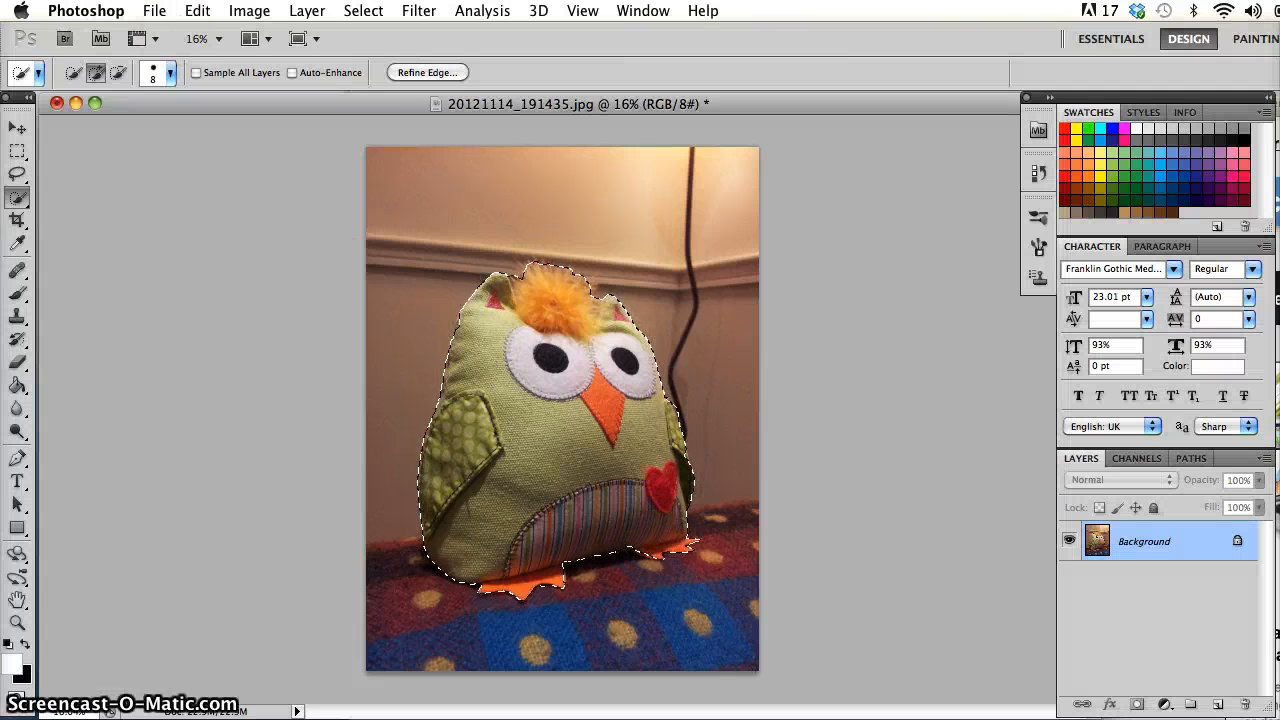
Bring up the context menu for the owl selection, pointing at Layer via Copy
click(308, 12)
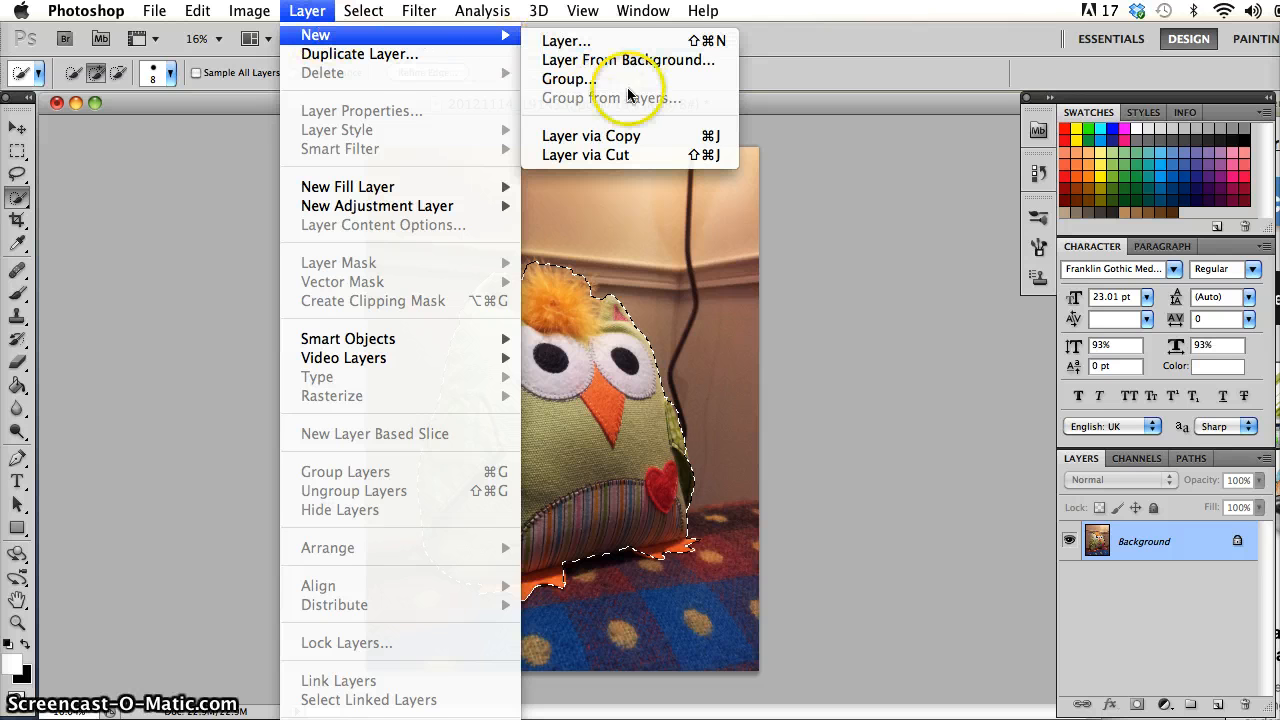
mouse_move(592, 136)
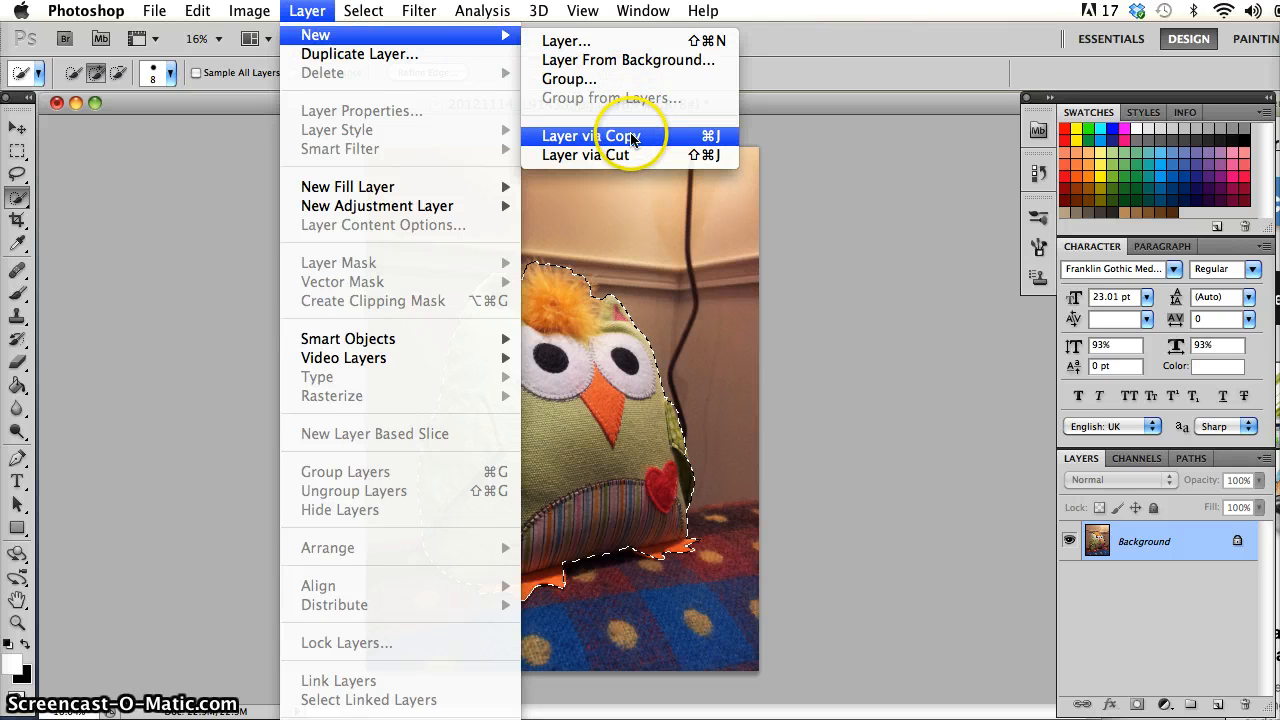
mouse_move(620, 156)
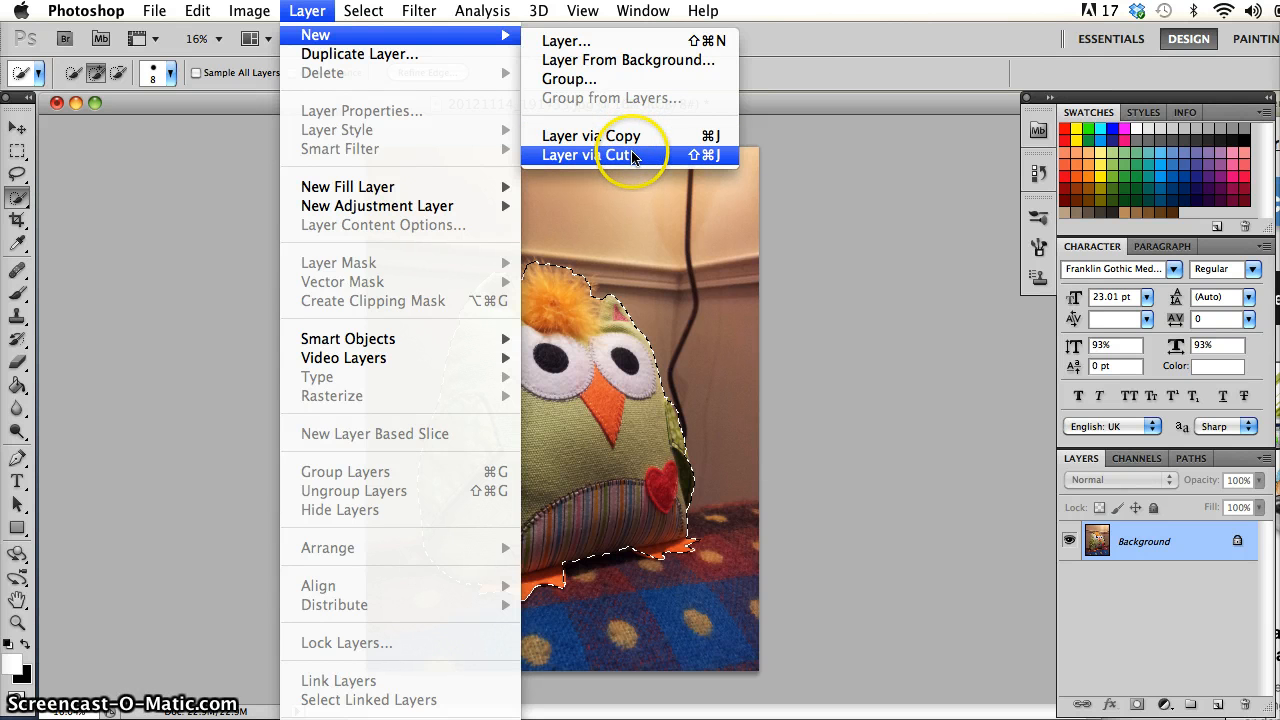
mouse_move(712, 156)
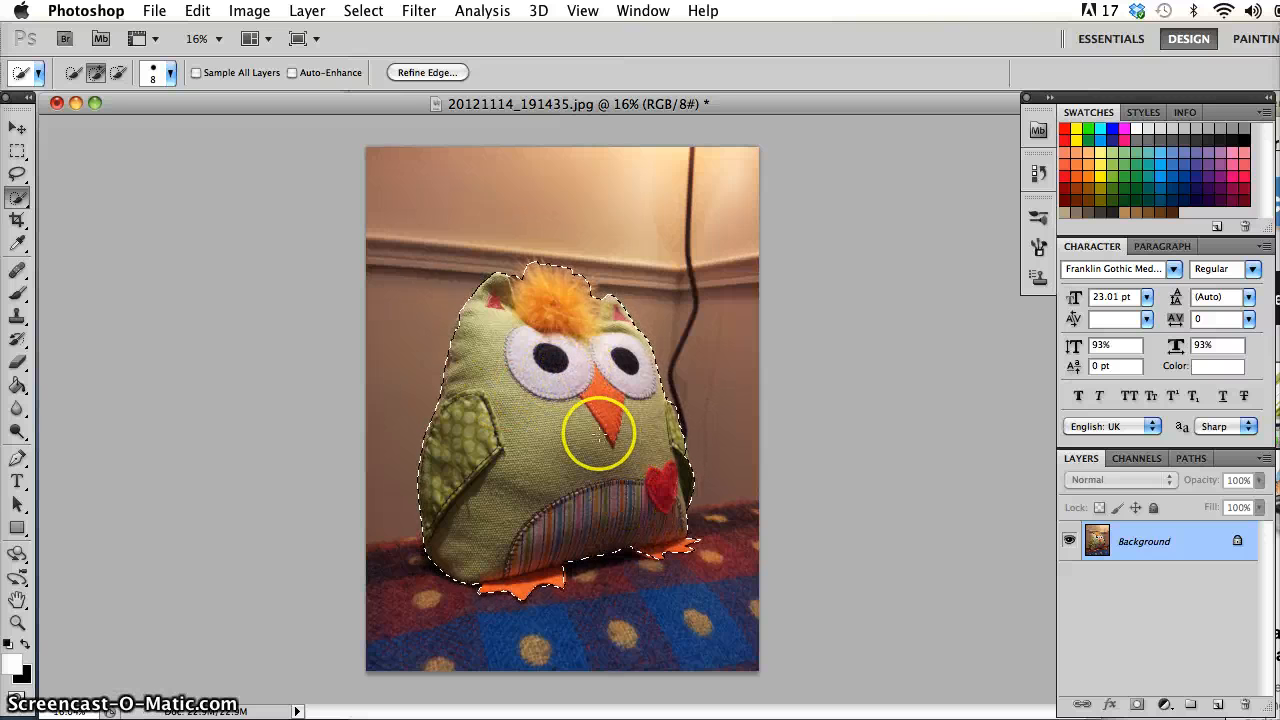
right_click(600, 430)
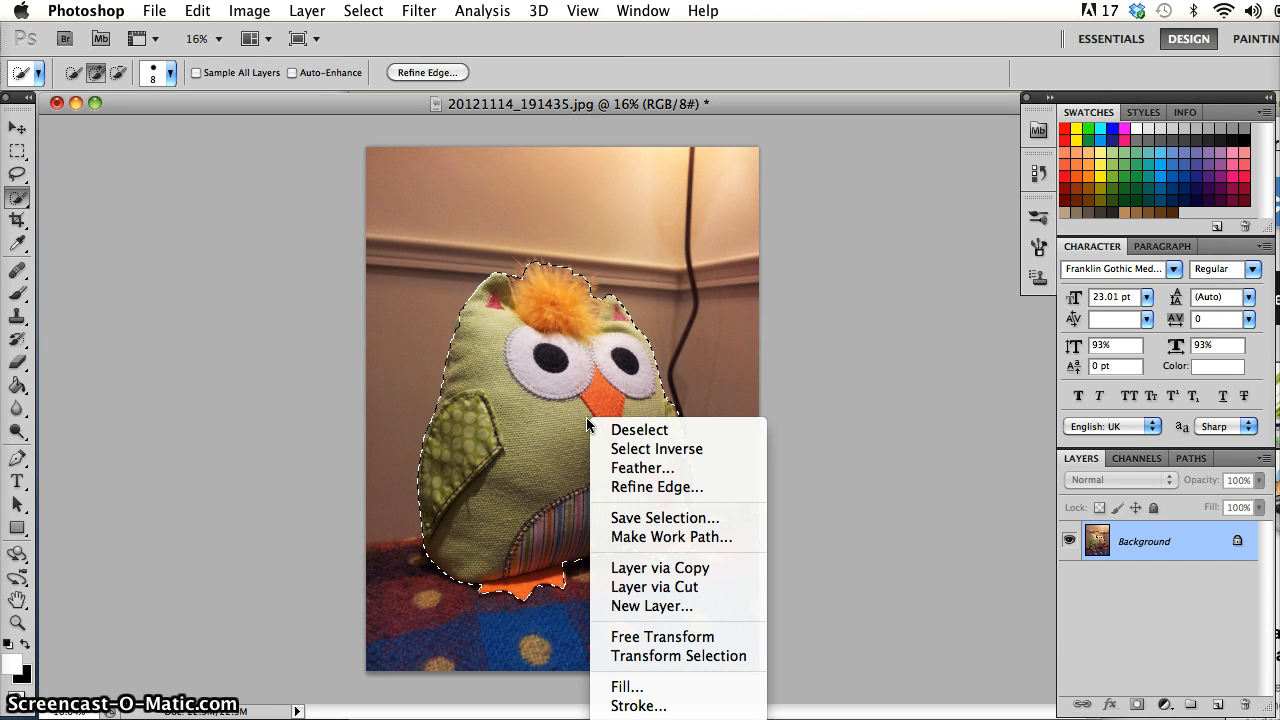
mouse_move(656, 448)
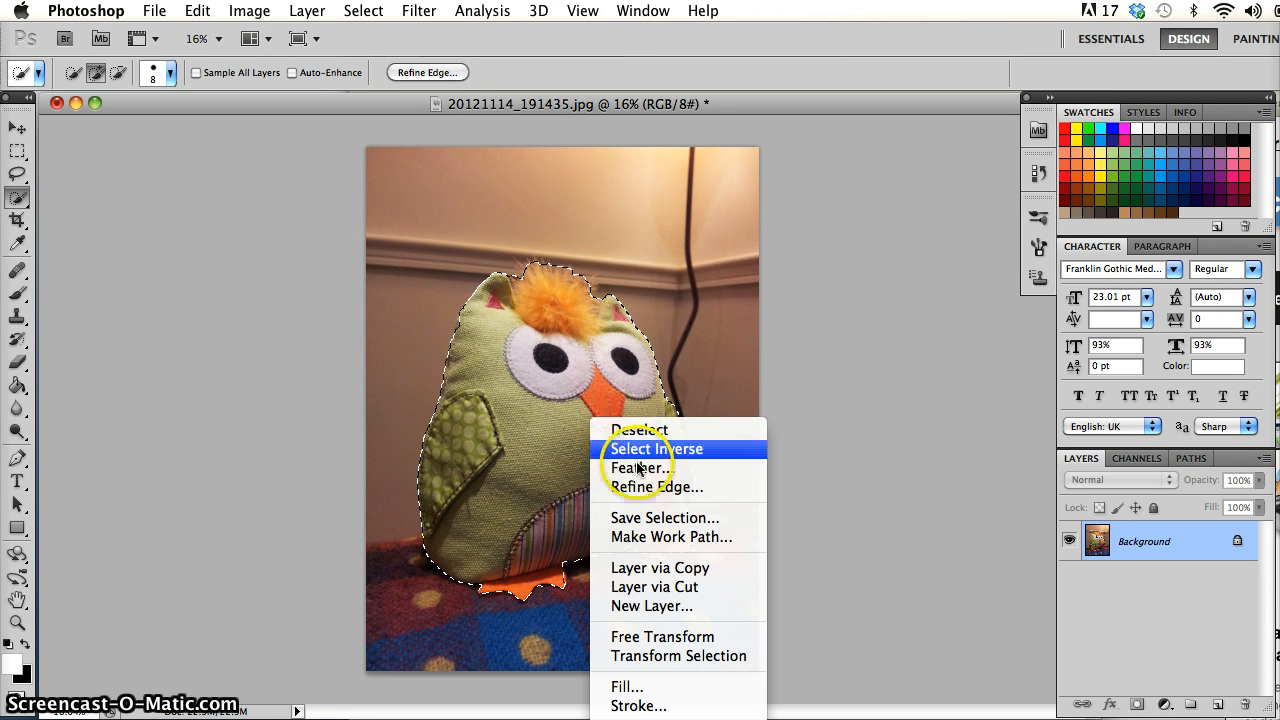
mouse_move(660, 568)
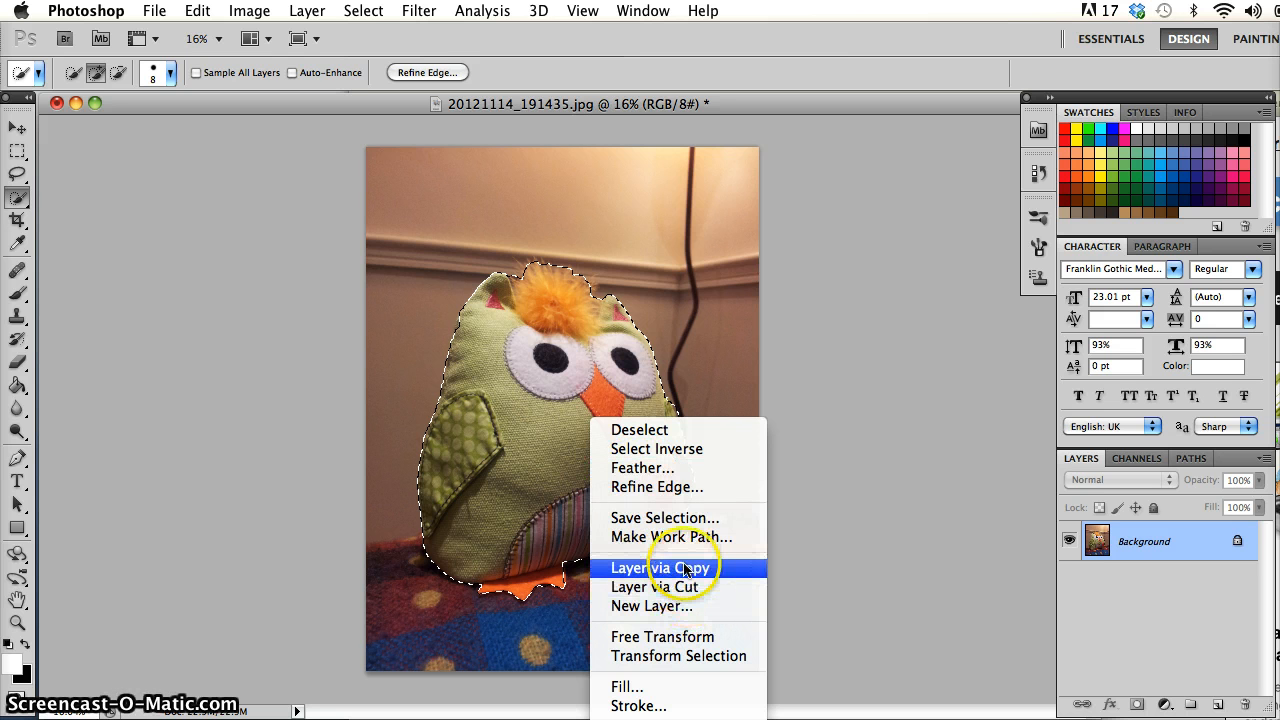
mouse_move(656, 588)
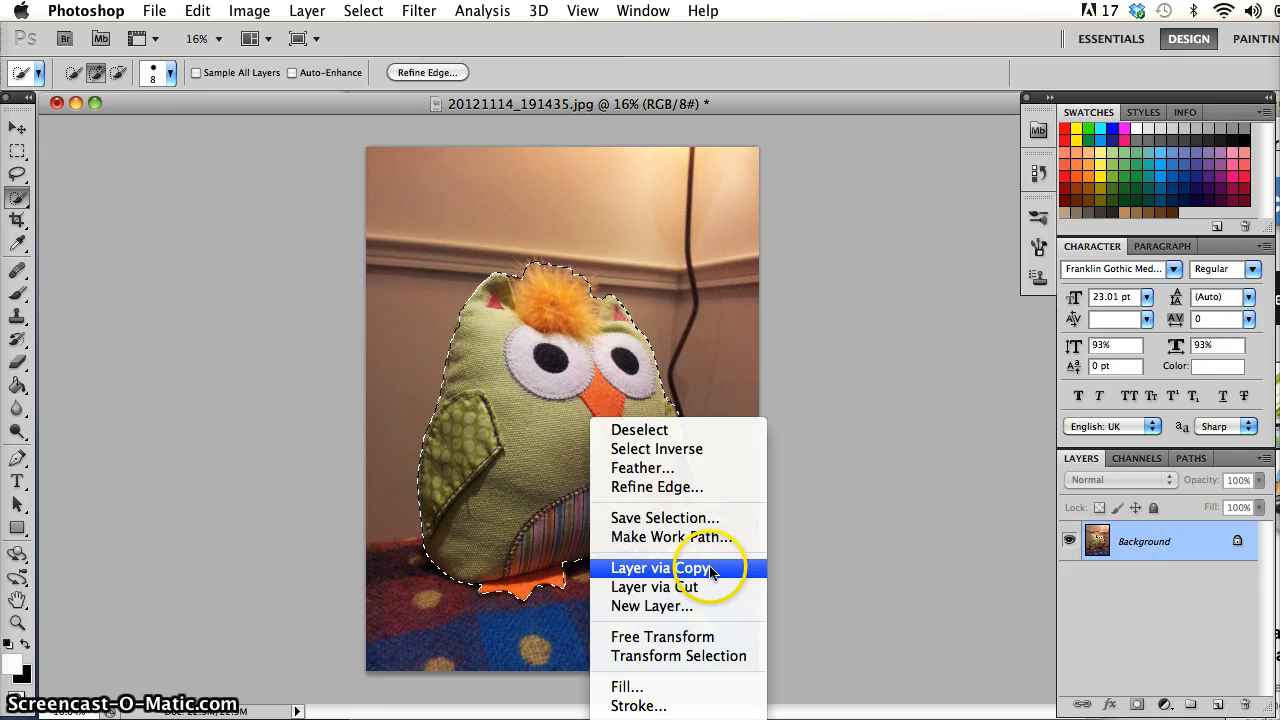
Copy the selected owl onto a new Layer 1 above Background via Layer via Copy
click(656, 568)
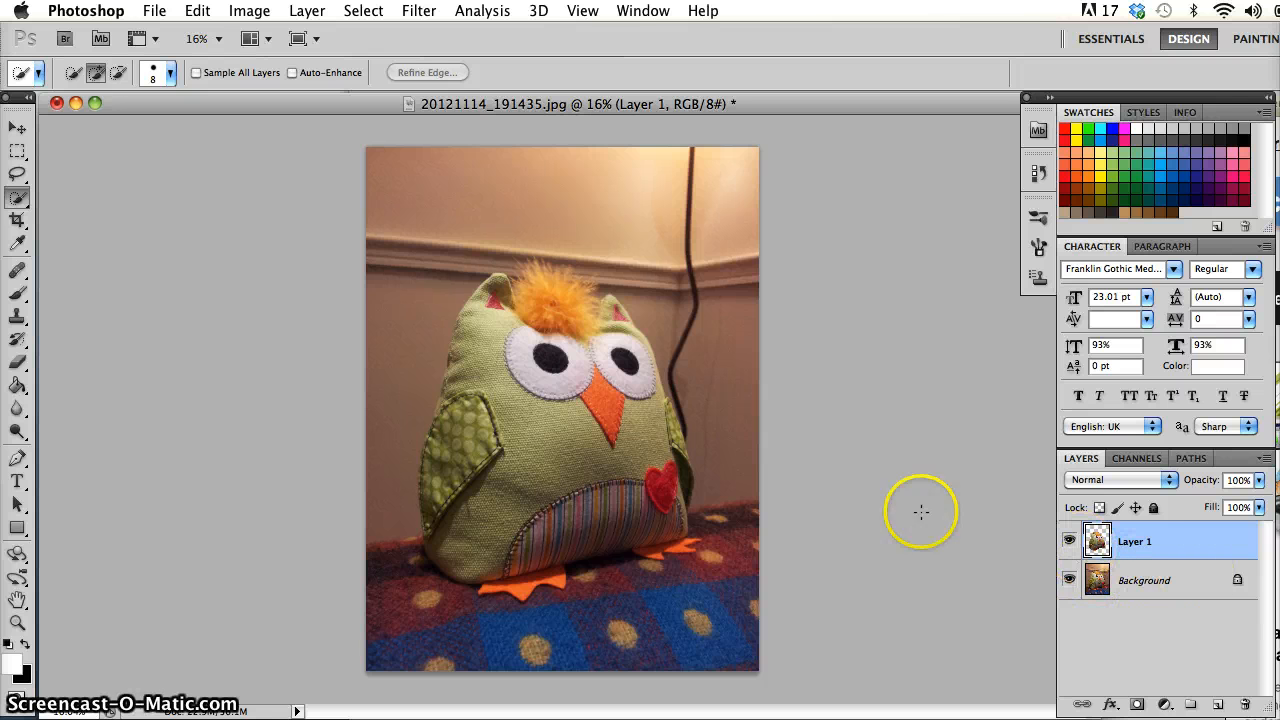
mouse_move(664, 336)
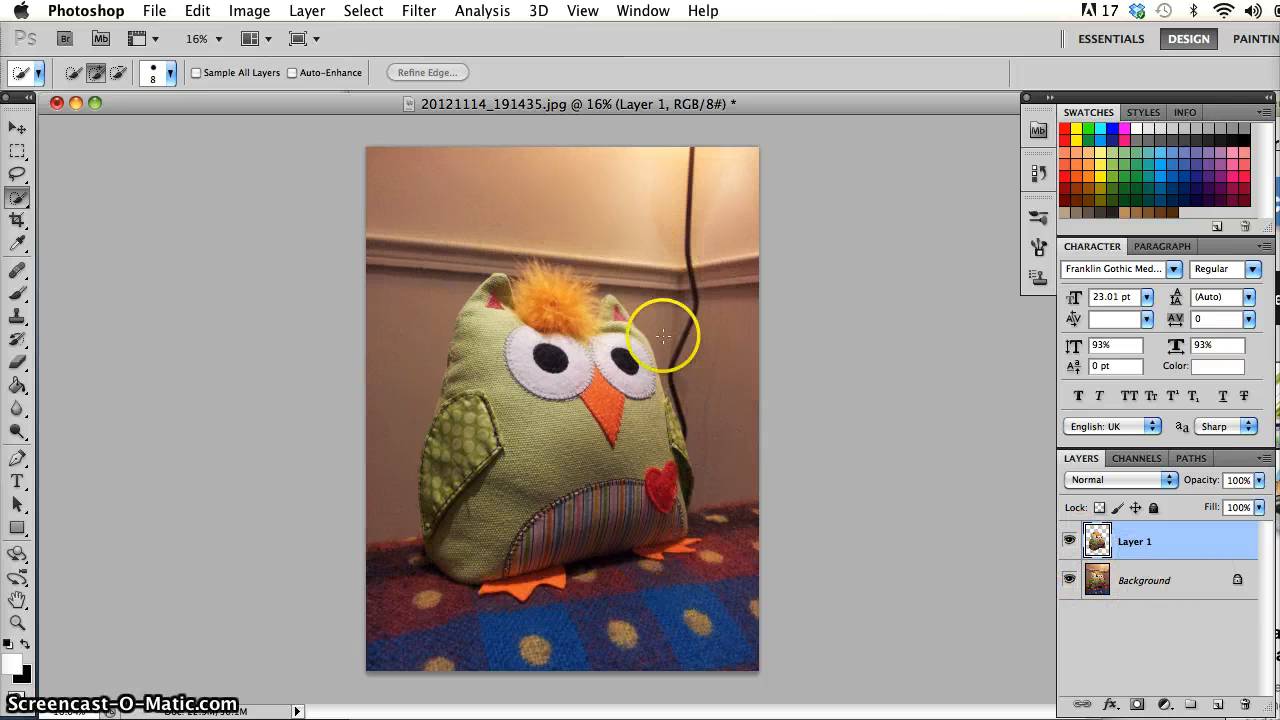
mouse_move(520, 396)
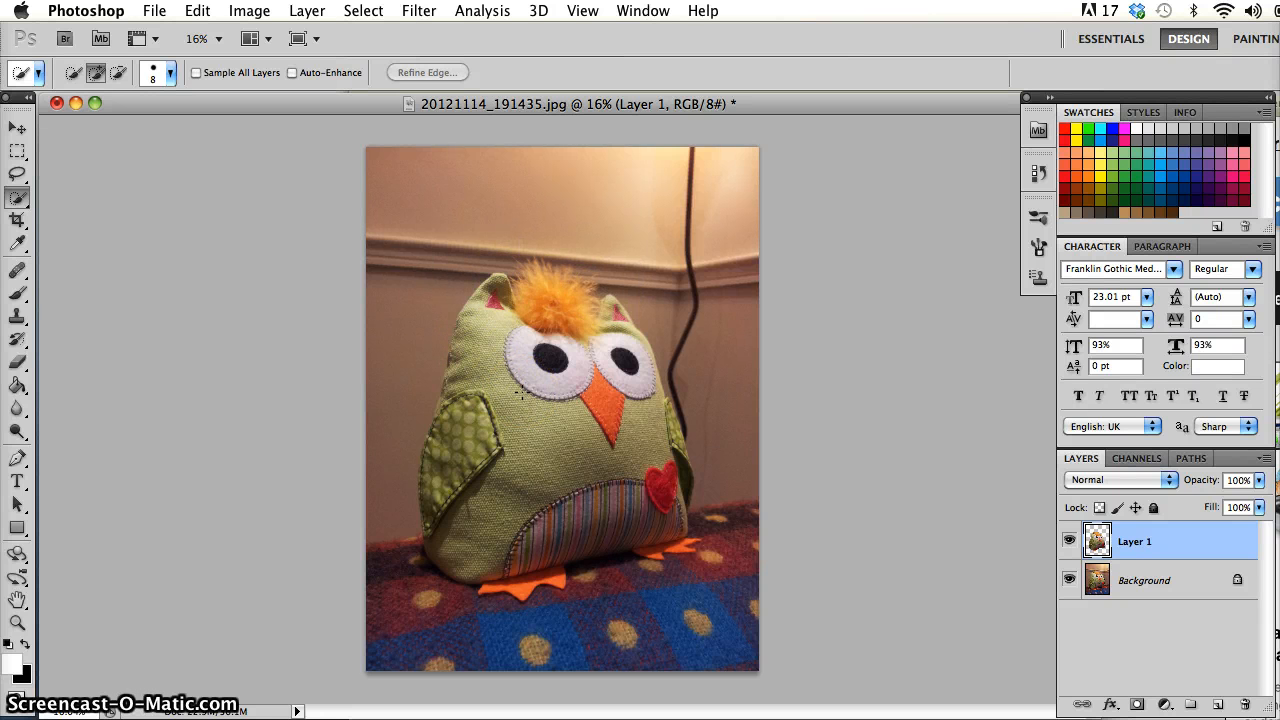
Toggle Background's visibility to view Layer 1's owl alone on transparency, then undo the copy
click(1068, 580)
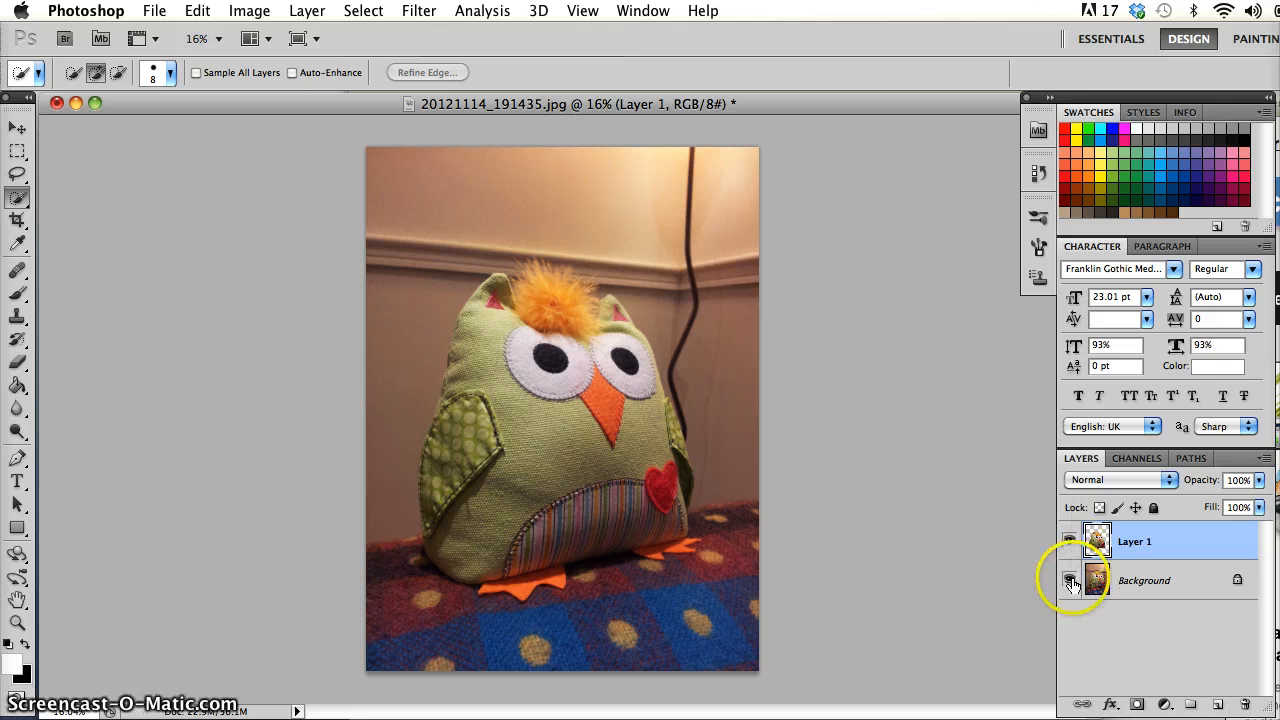
mouse_move(1068, 580)
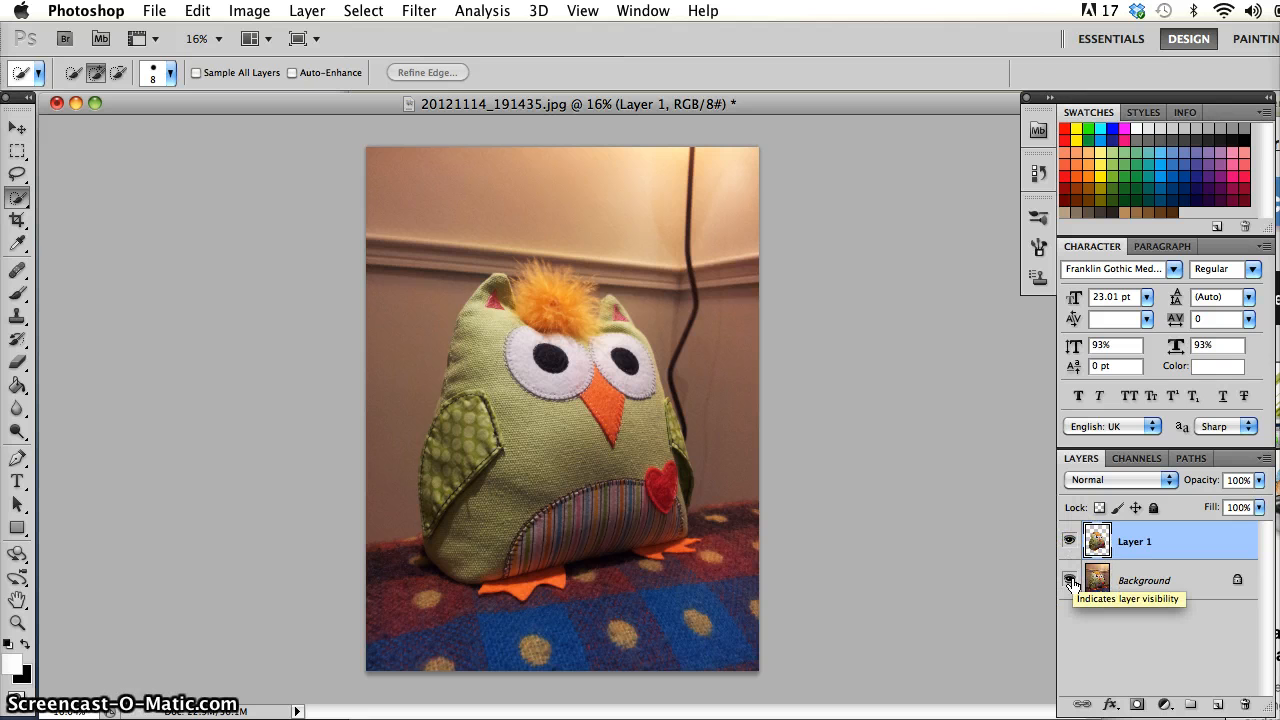
click(1068, 580)
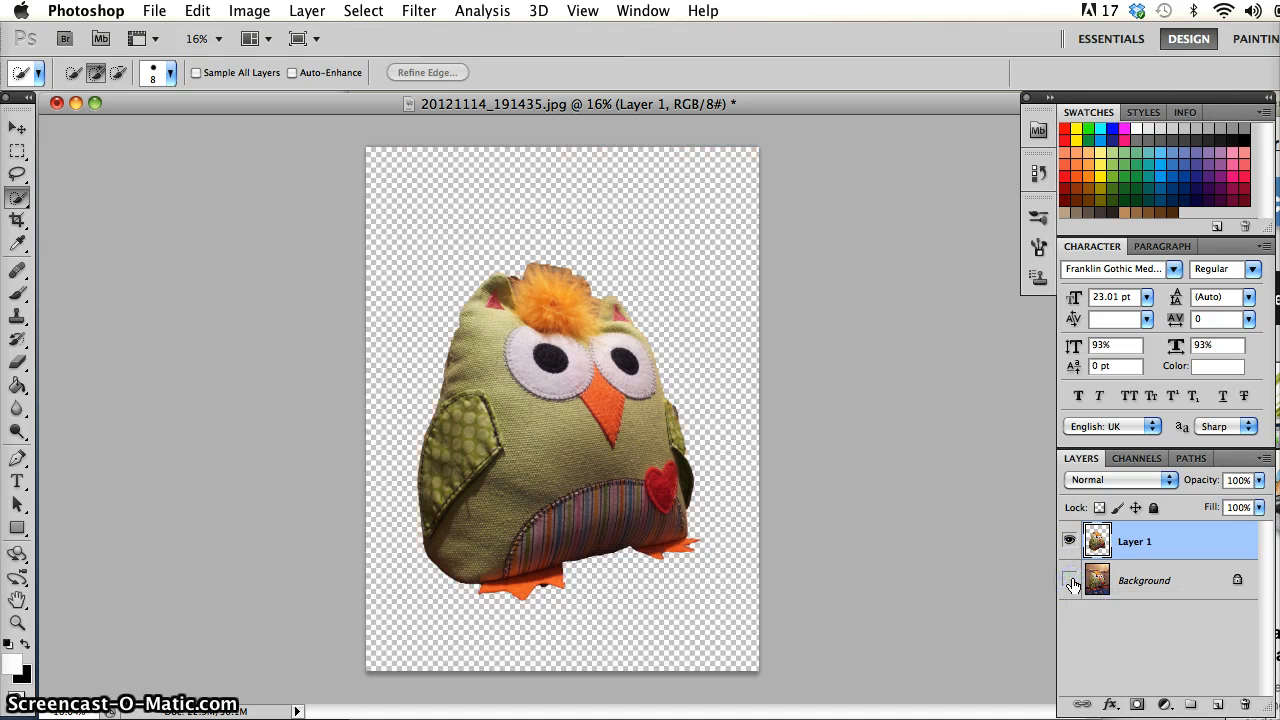
click(1068, 580)
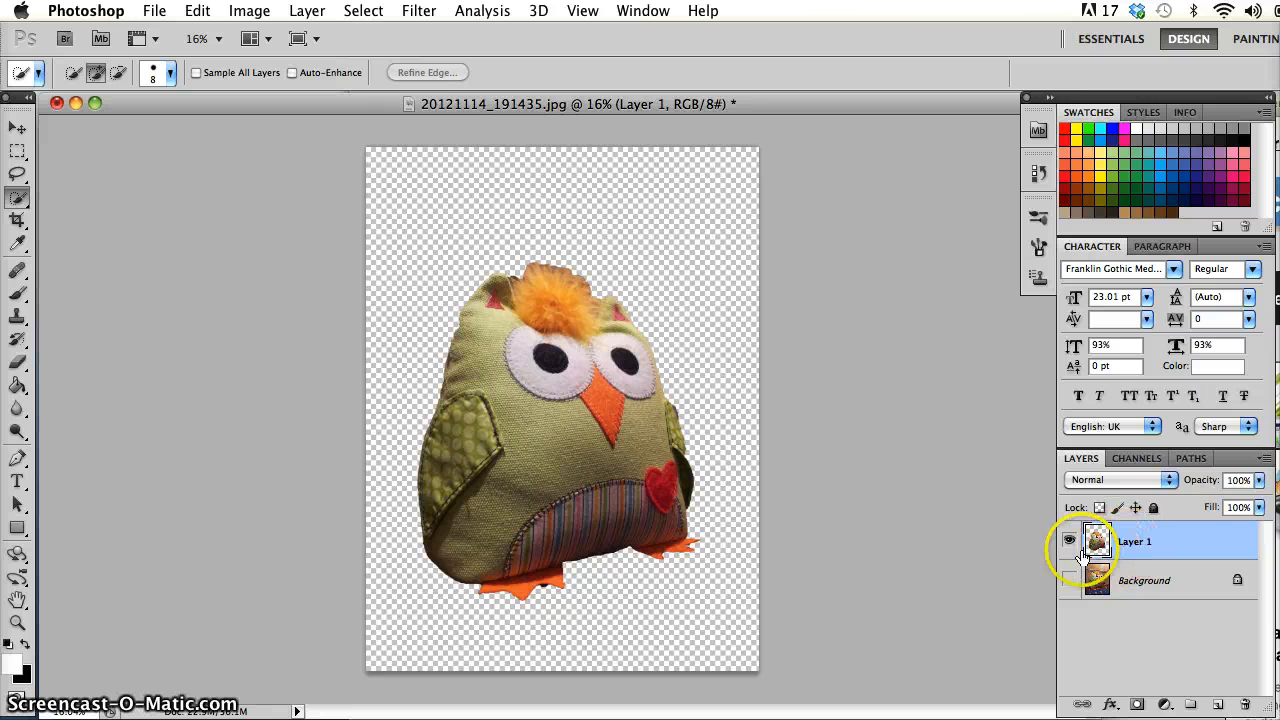
click(1068, 580)
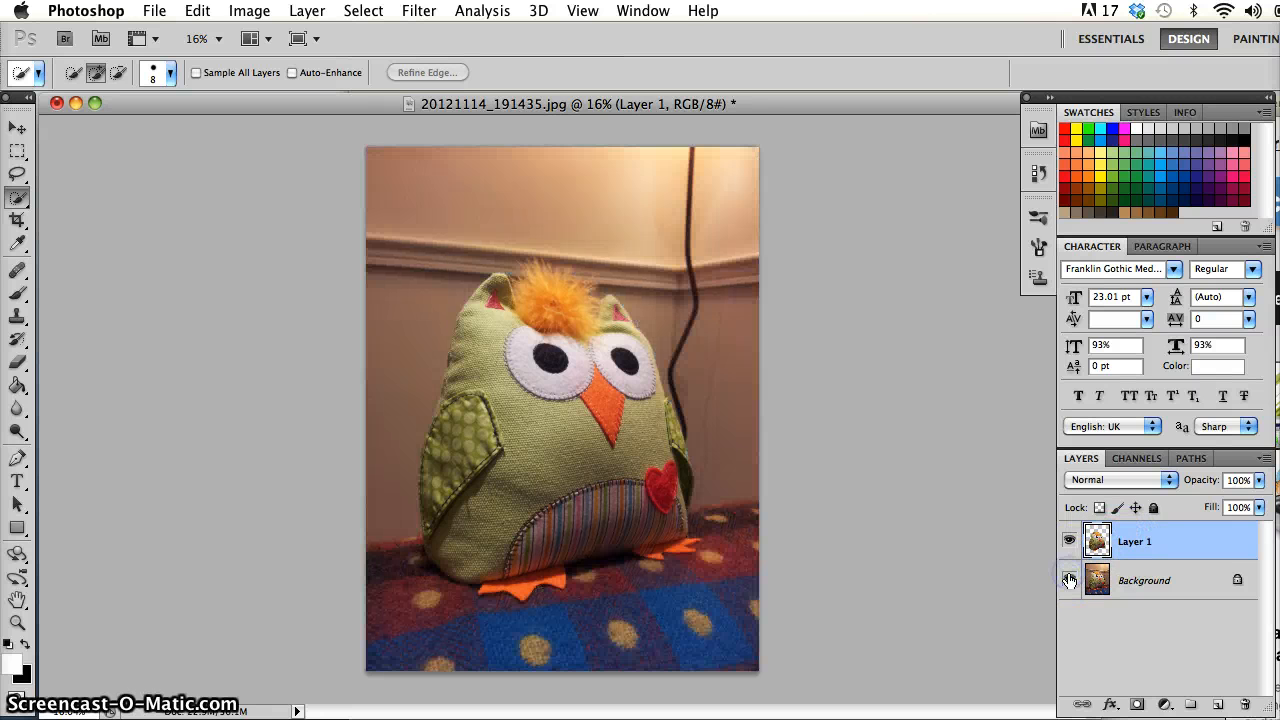
click(1068, 580)
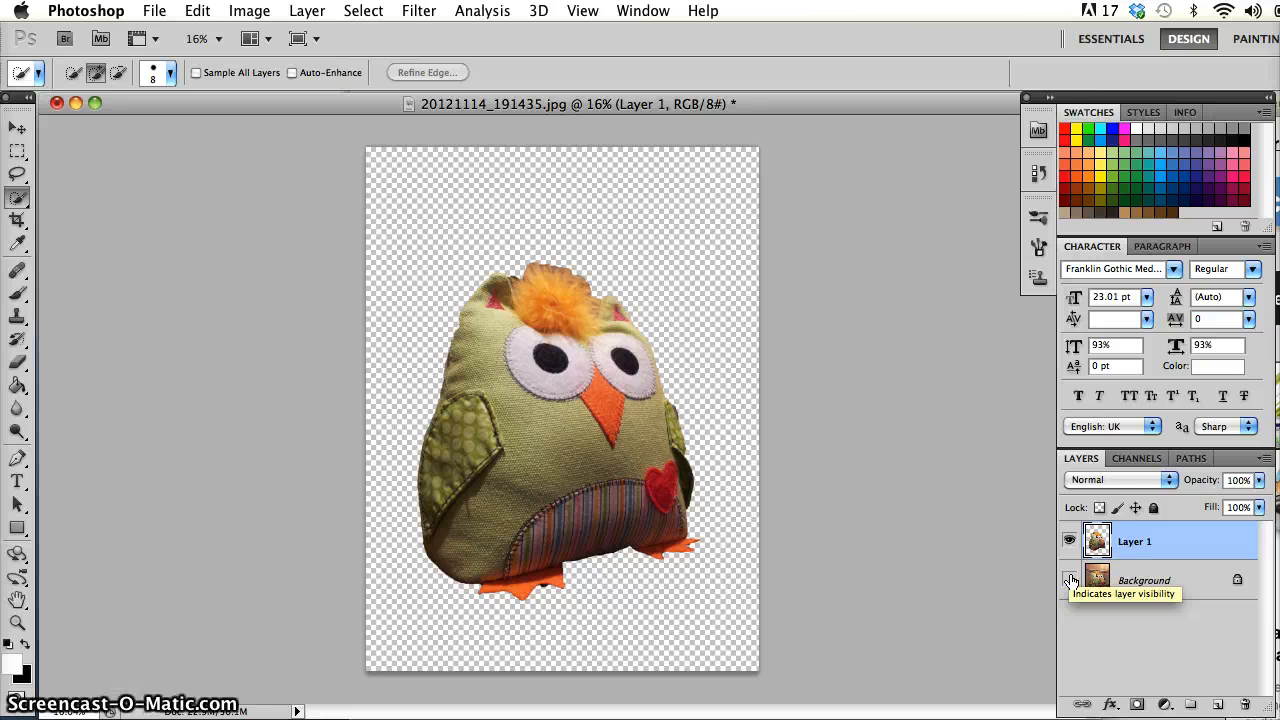
click(1068, 580)
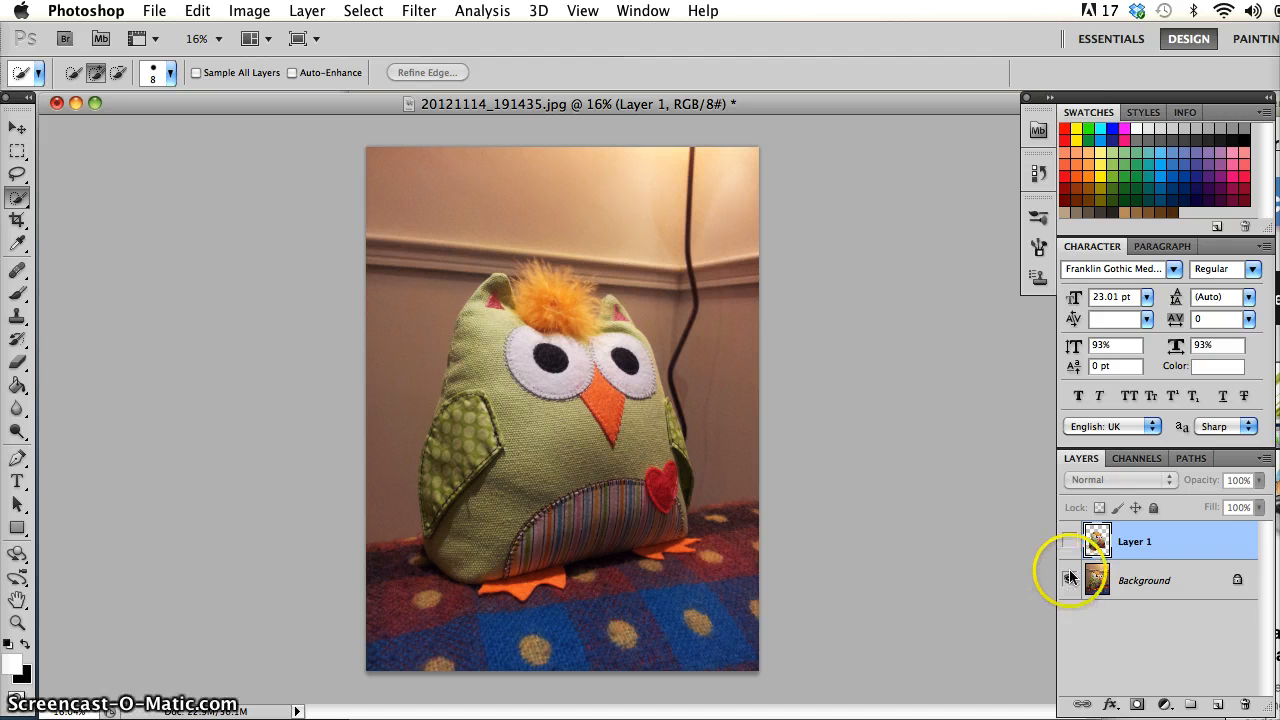
click(1068, 540)
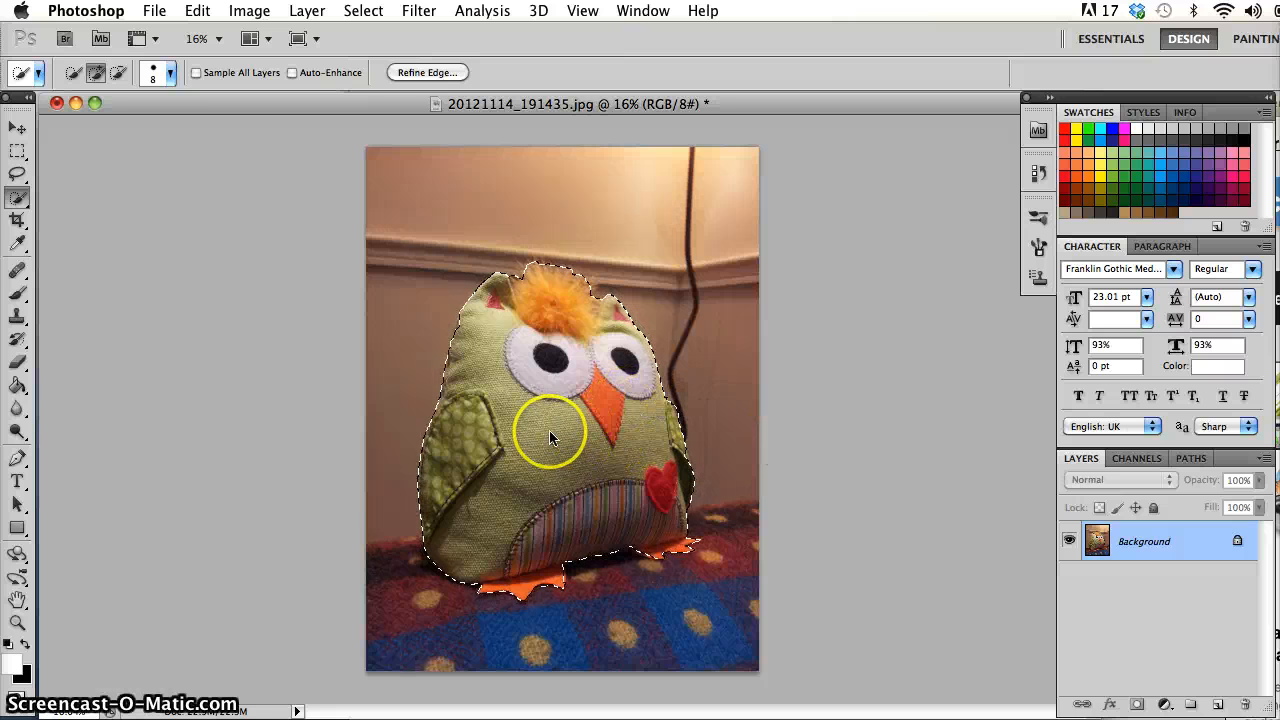
Bring up the context menu for the owl selection on Background, pointing at Layer via Cut
right_click(550, 438)
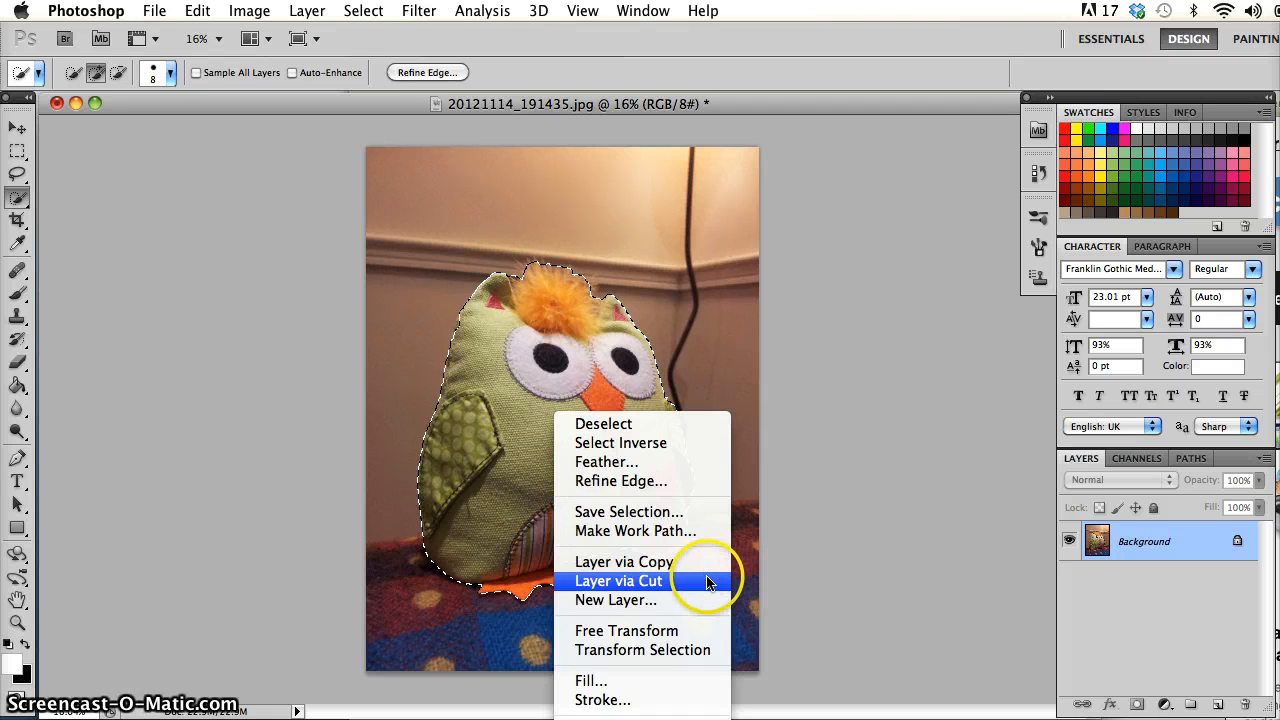
Cut the selected owl onto a new Layer 1 via Layer via Cut, leaving a hole in Background
click(618, 580)
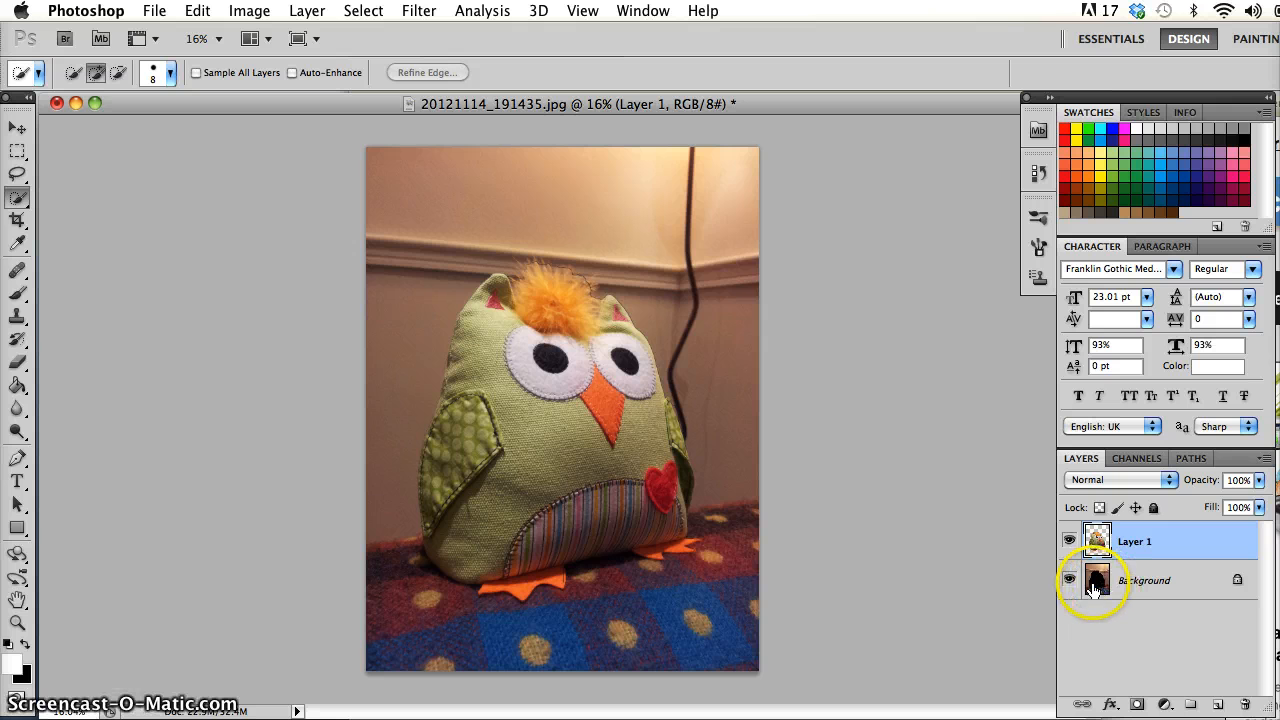
Toggle Background and Layer 1 visibility to inspect the owl-shaped hole, then show both
click(1068, 580)
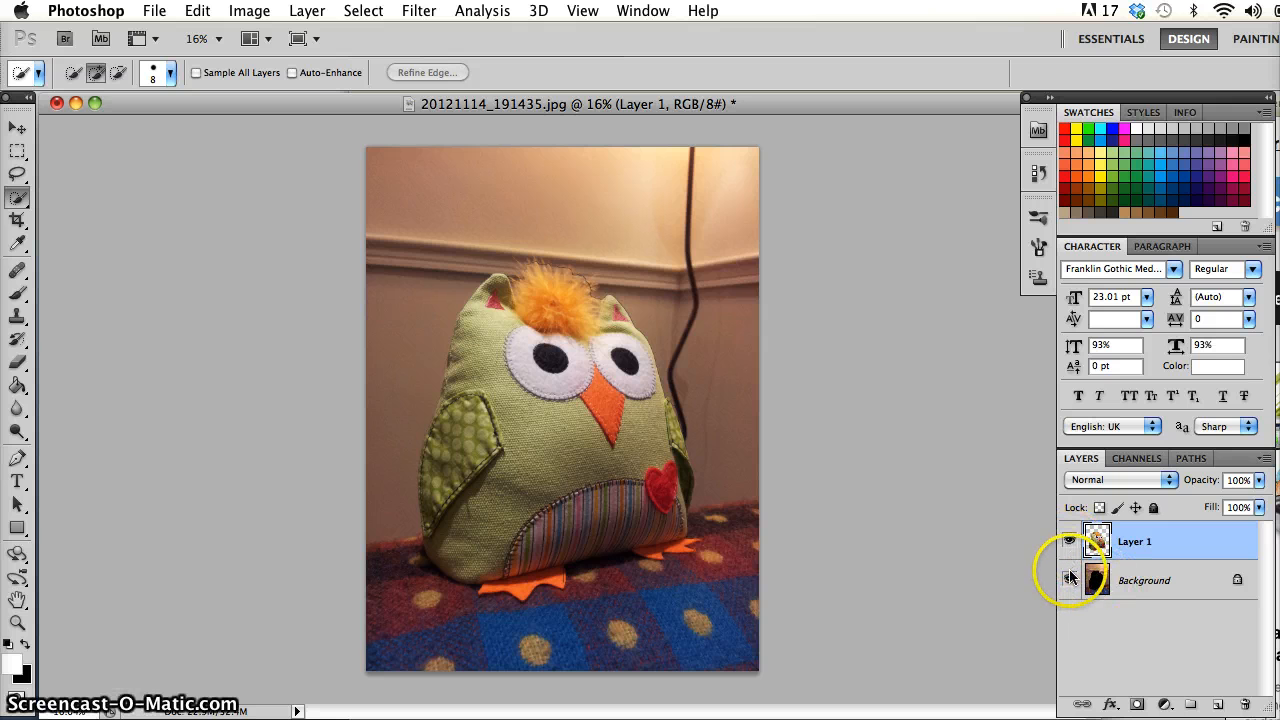
mouse_move(1070, 580)
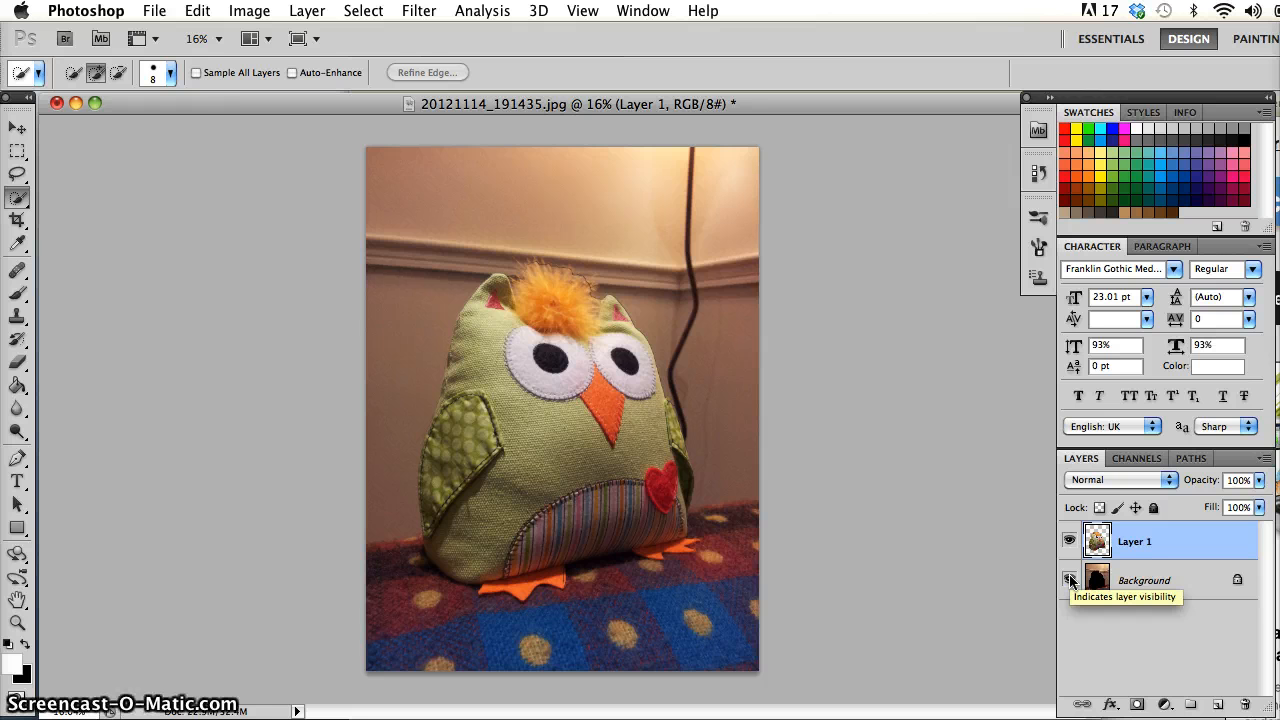
click(1068, 580)
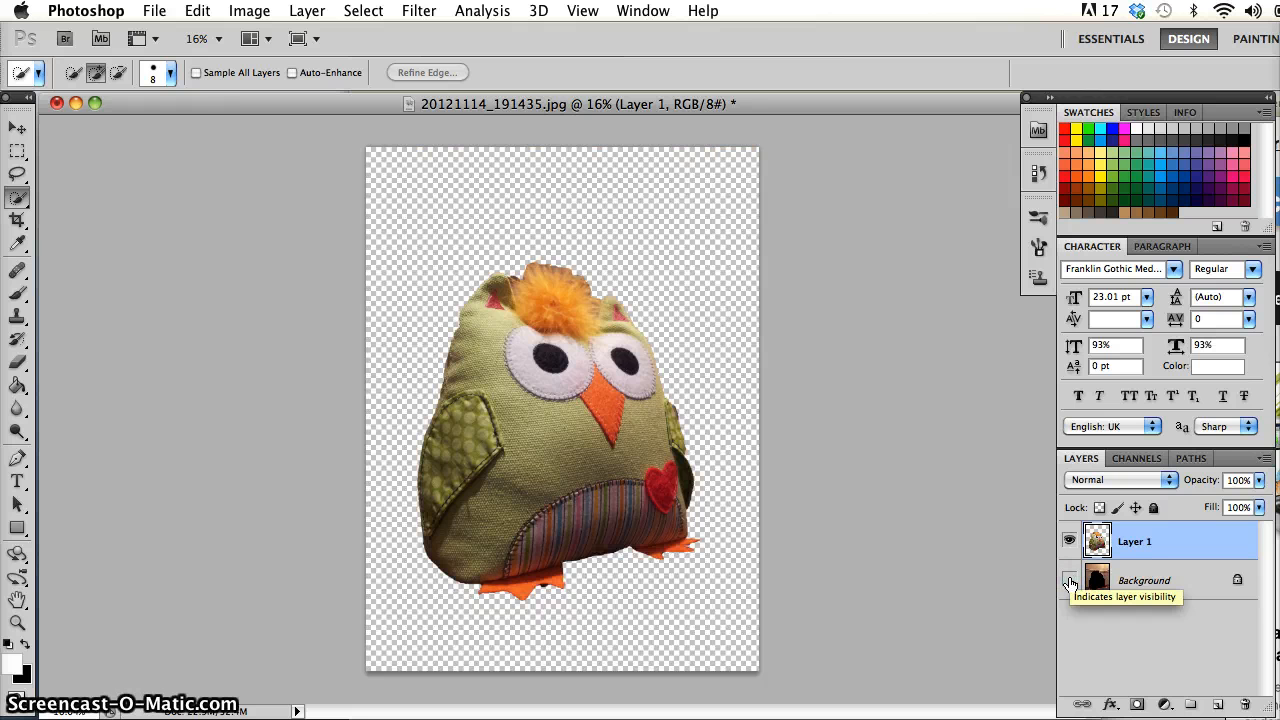
click(1068, 580)
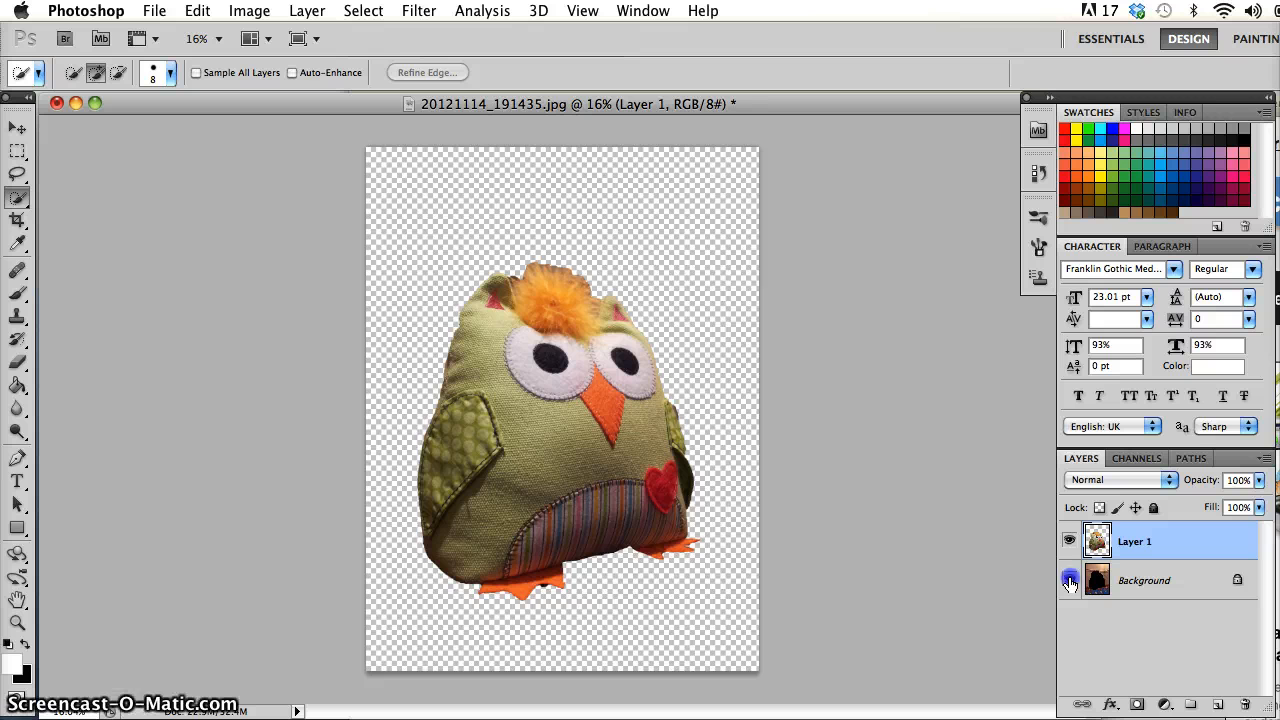
click(1068, 580)
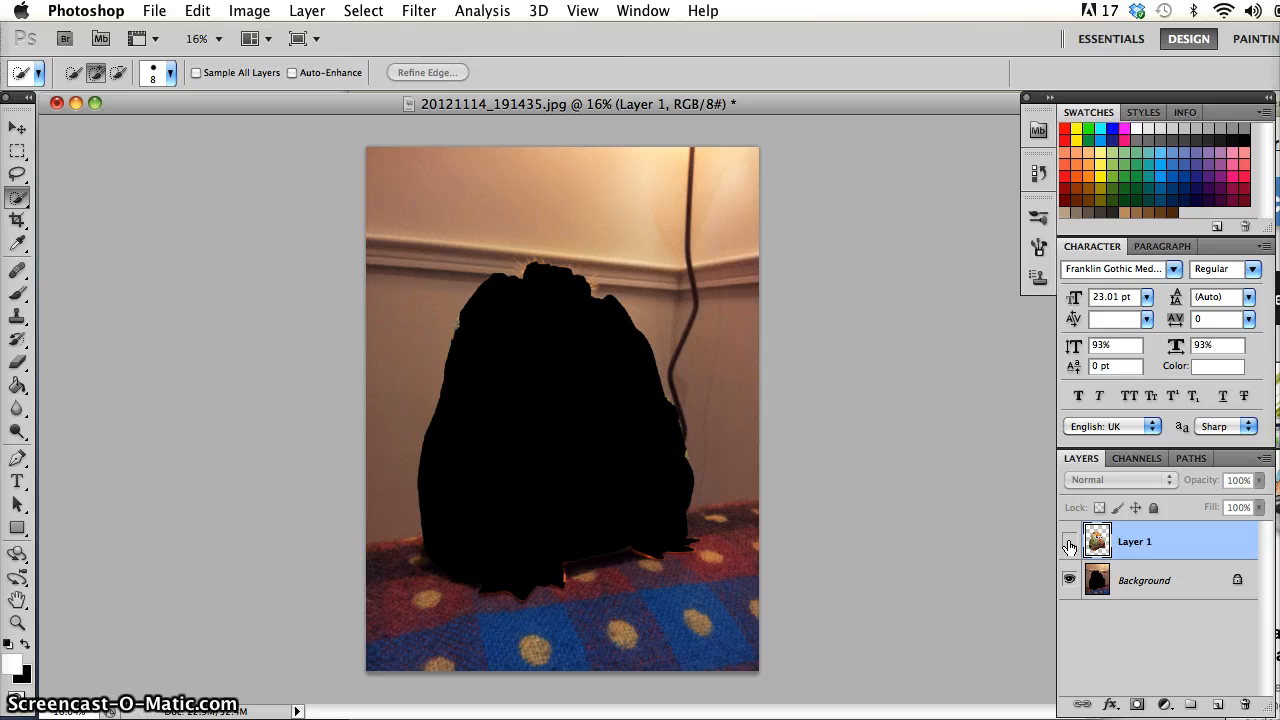
click(1068, 540)
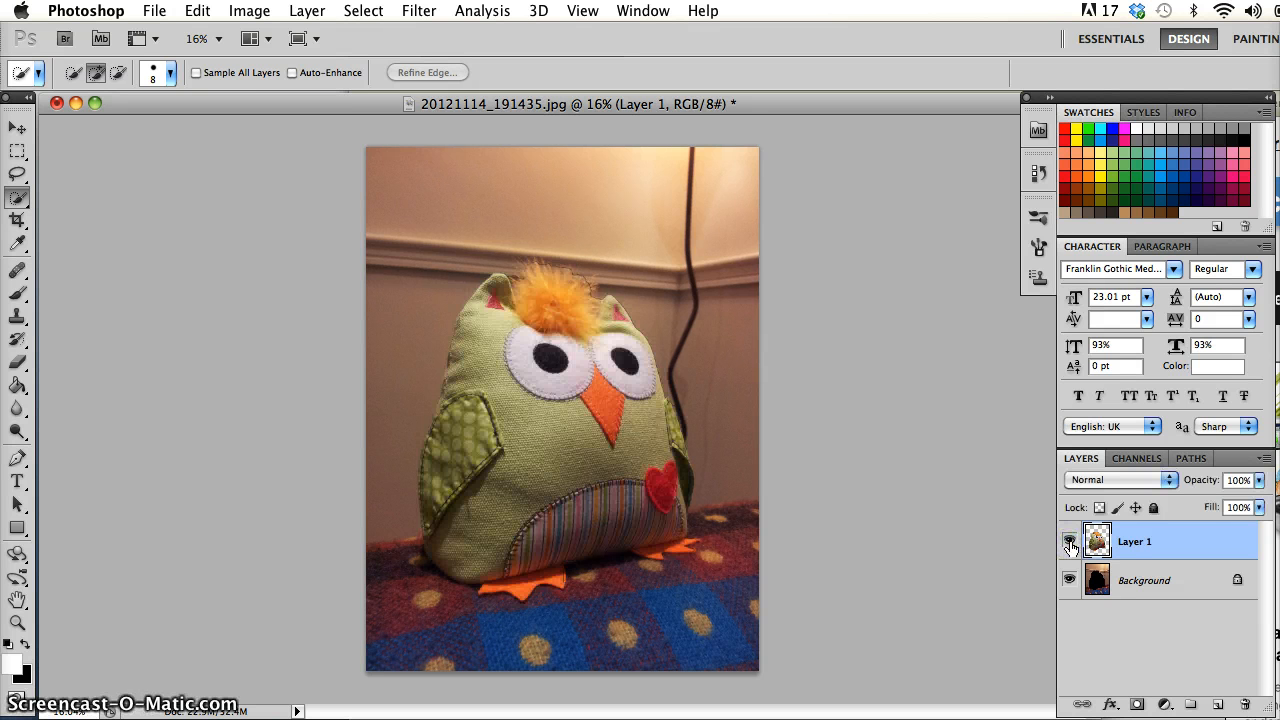